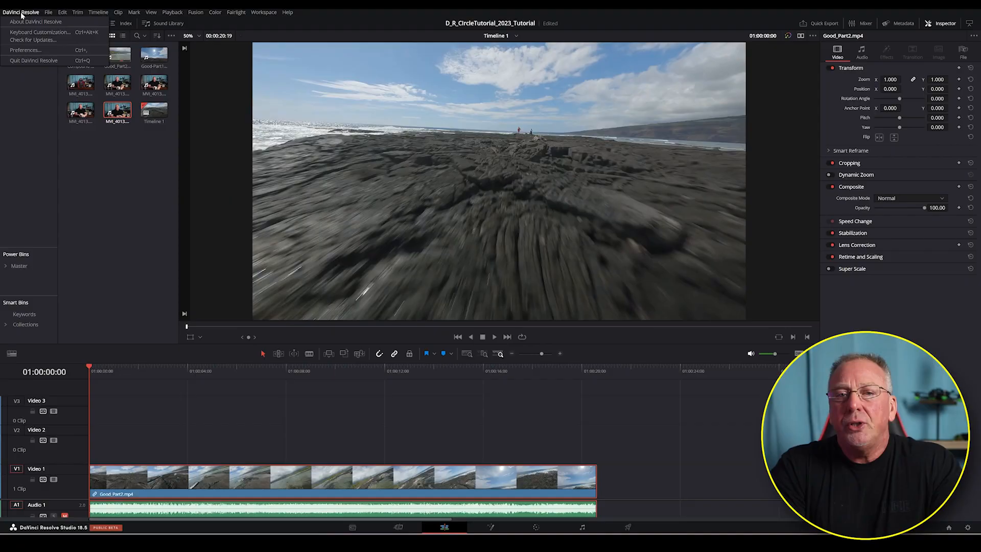
Step: Switch to the Media Pool to reach the MVI_4013 face cam clip
{"action": "left_click", "coordinate": [37, 21]}
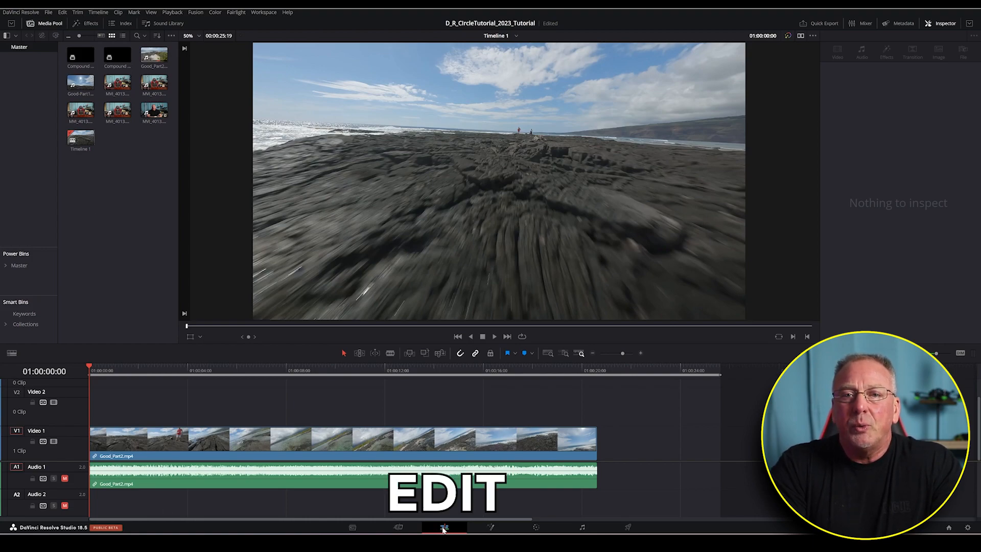
{"action": "mouse_move", "coordinate": [131, 227]}
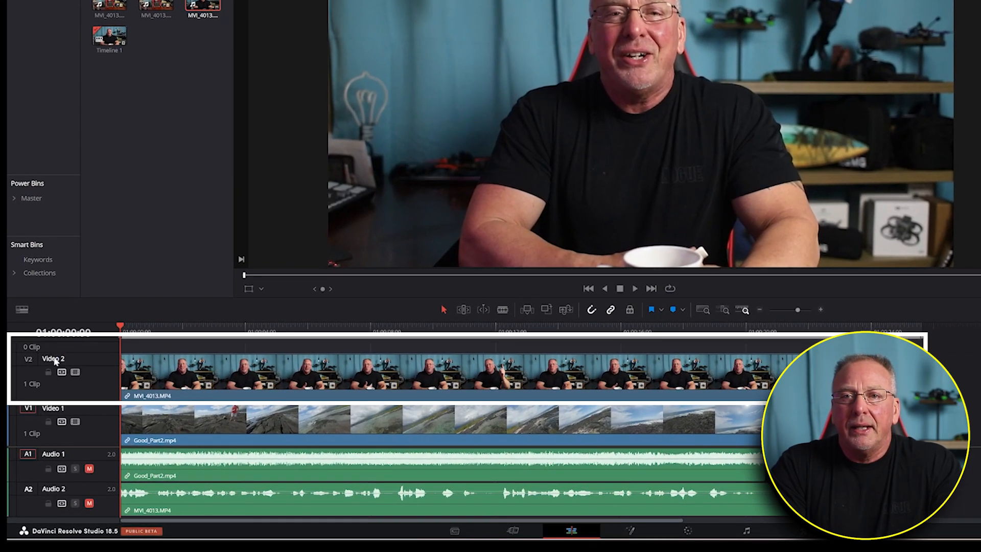
{"action": "left_click", "coordinate": [53, 408]}
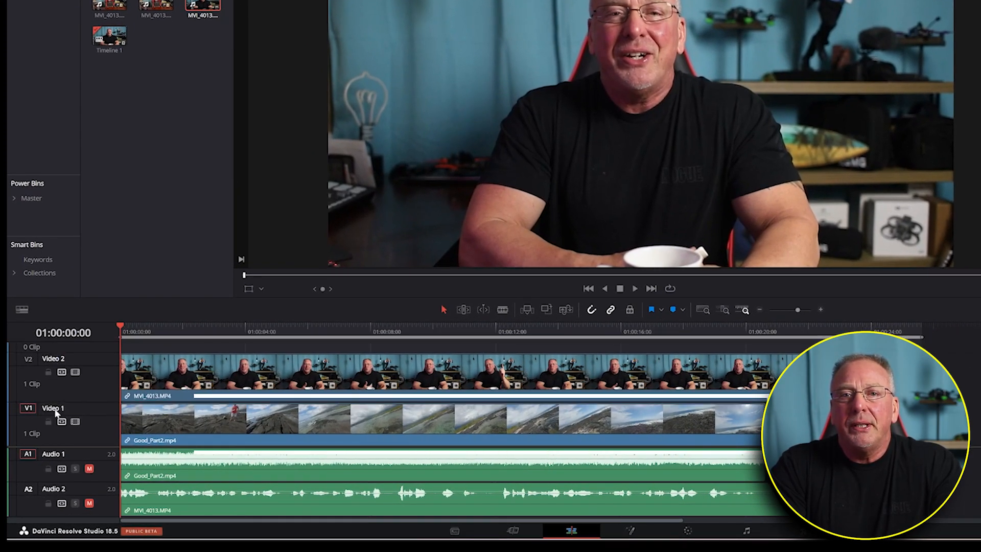
{"action": "left_click", "coordinate": [74, 372]}
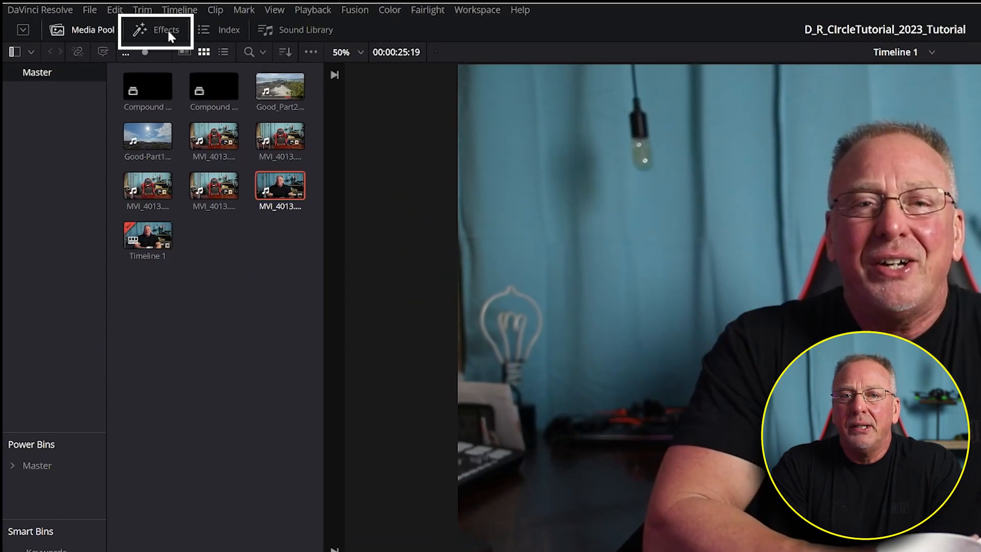
Step: Search the effects library for 'transform' and pick the Transform effect
{"action": "left_click", "coordinate": [156, 29]}
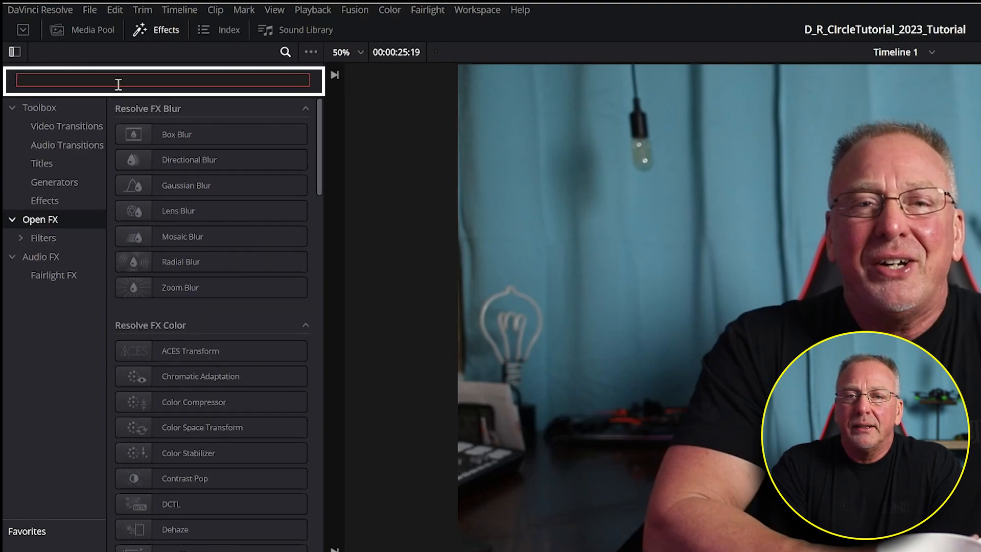
{"action": "type", "text": "transfor"}
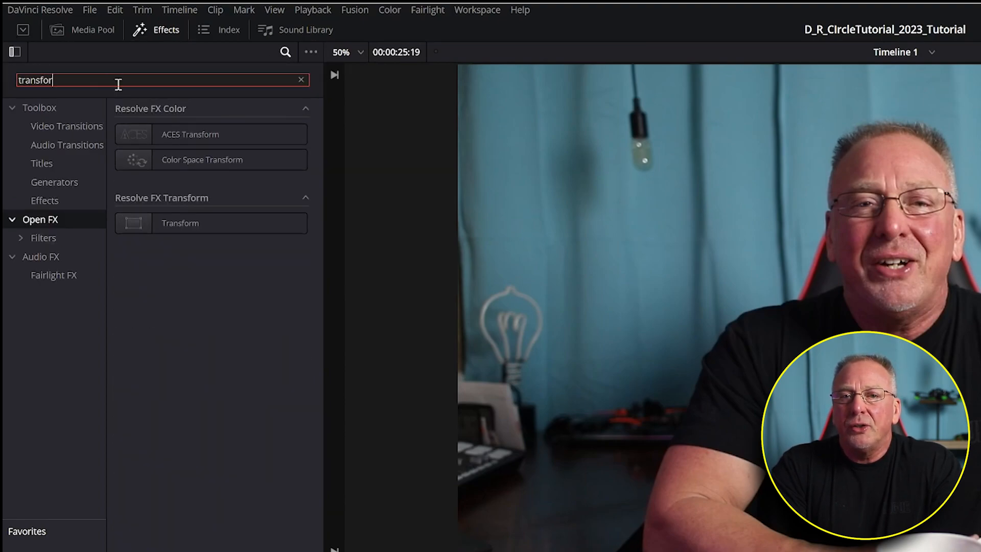
{"action": "left_click", "coordinate": [211, 222]}
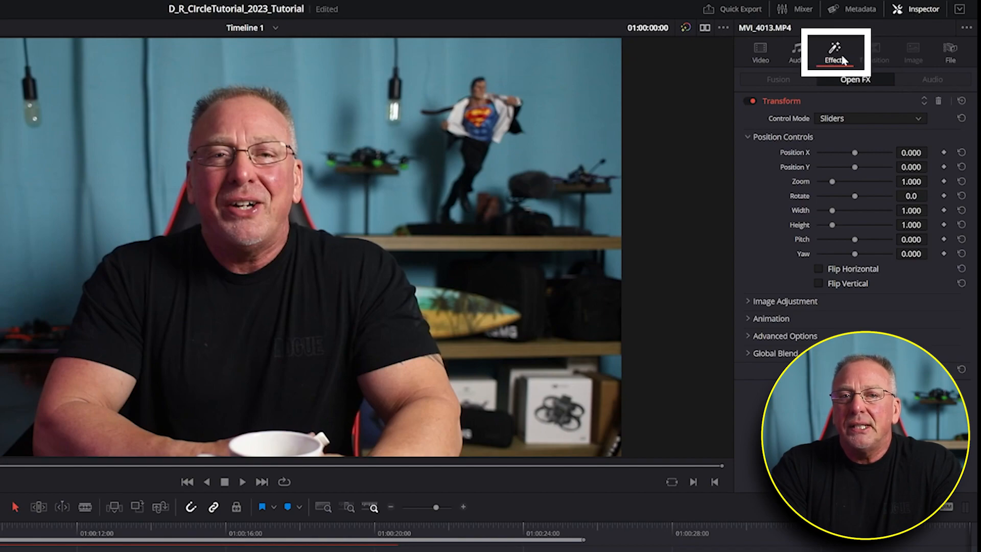
{"action": "mouse_move", "coordinate": [781, 104]}
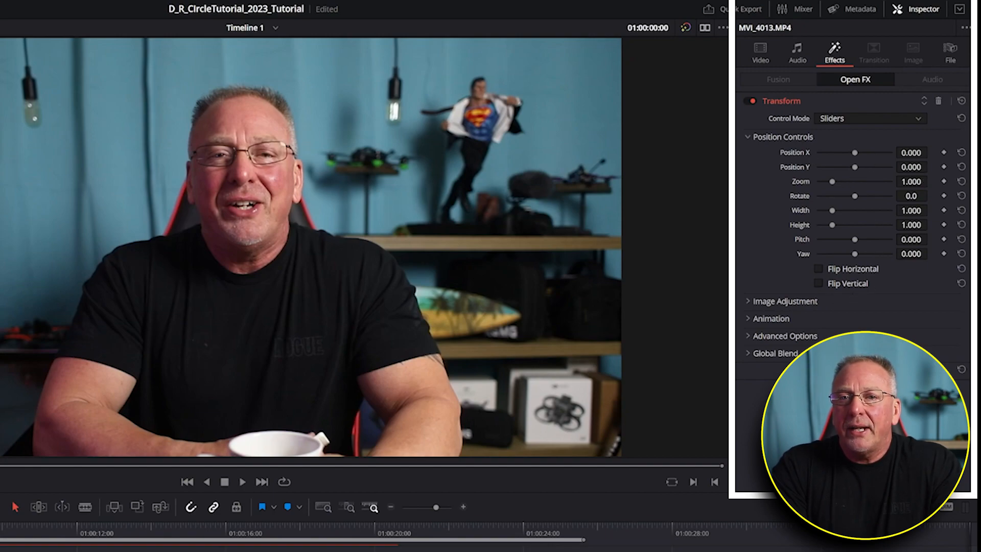
{"action": "mouse_move", "coordinate": [959, 9]}
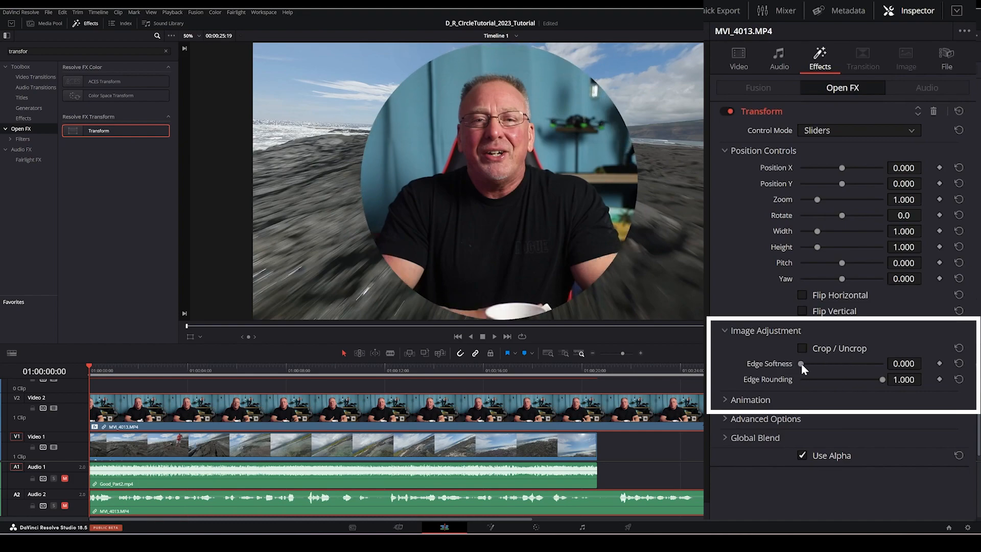
{"action": "mouse_move", "coordinate": [804, 373]}
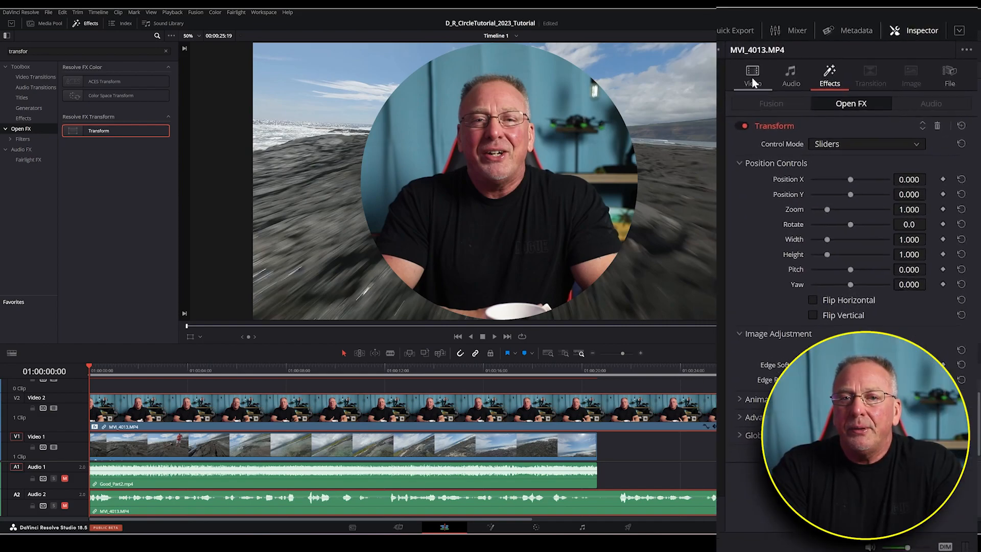
Step: Reframe the face inside the circle with Video Zoom 1.25 and Position X 58
{"action": "left_click", "coordinate": [752, 75]}
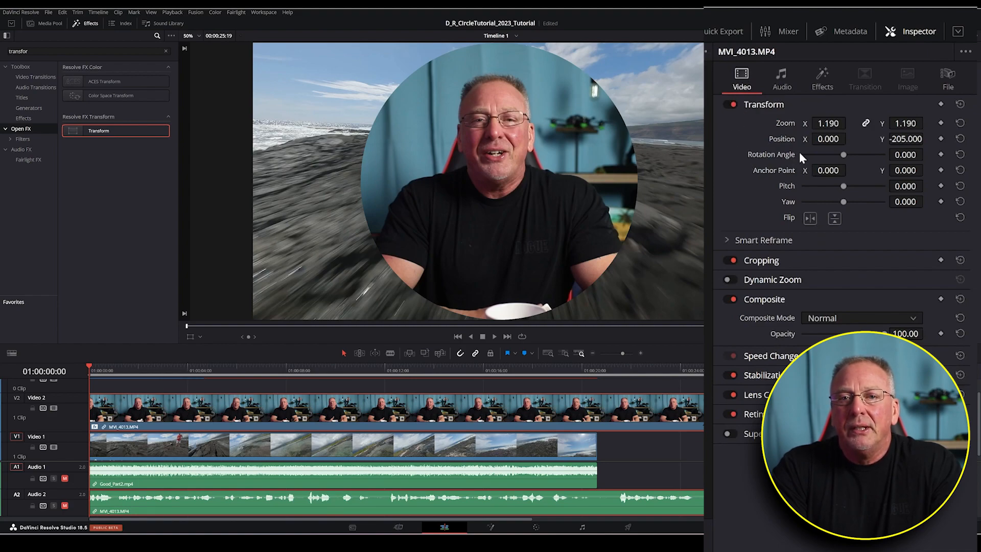
{"action": "mouse_move", "coordinate": [799, 148]}
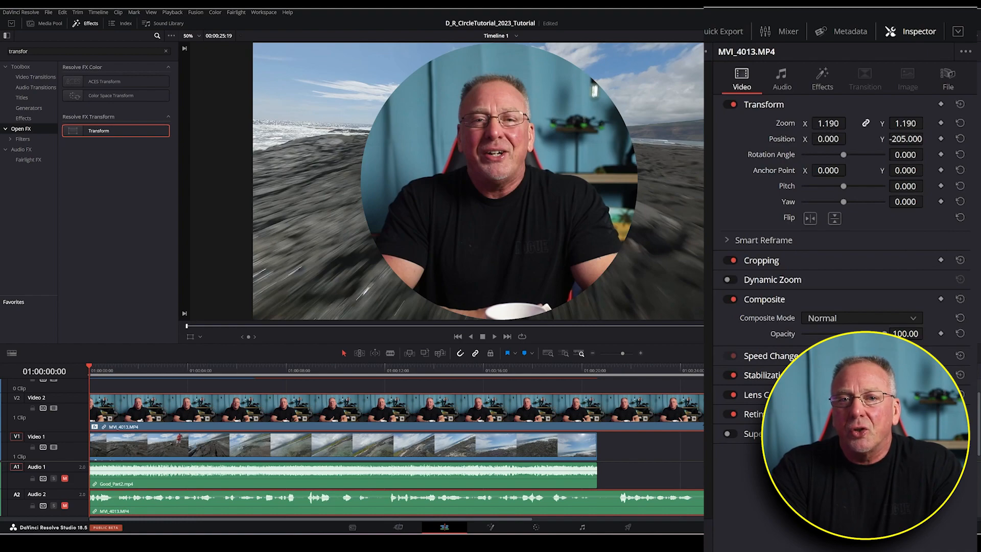
{"action": "left_click", "coordinate": [849, 120]}
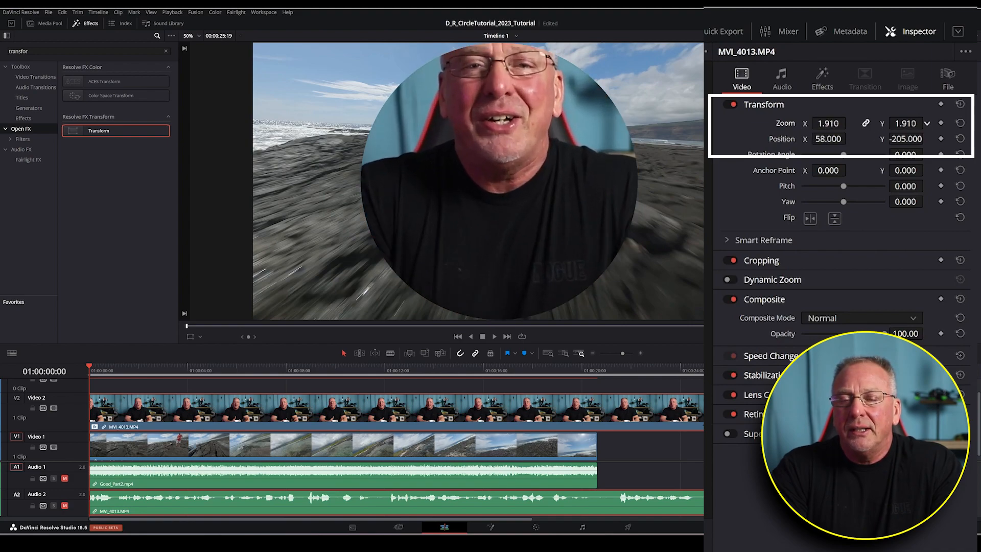
{"action": "left_click", "coordinate": [926, 118]}
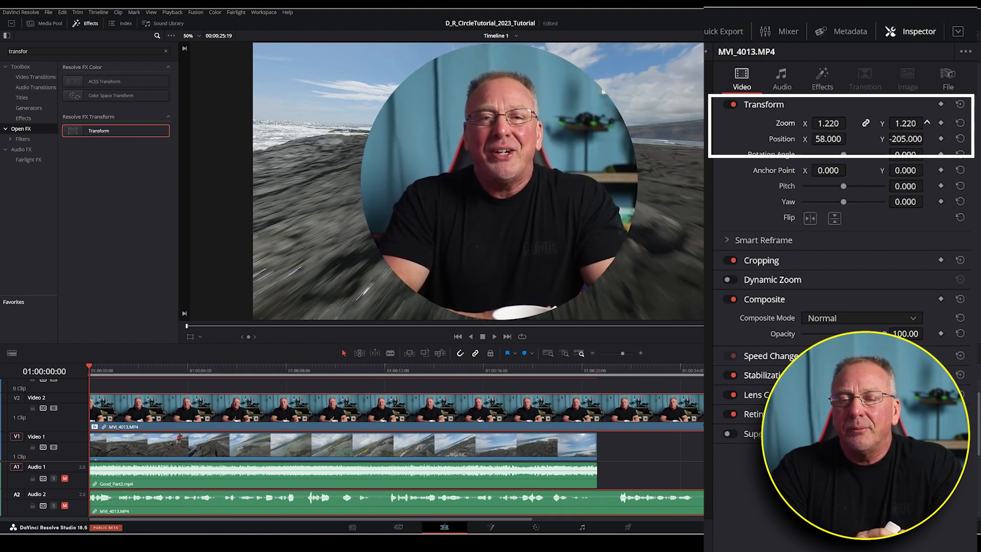
{"action": "left_click", "coordinate": [926, 121]}
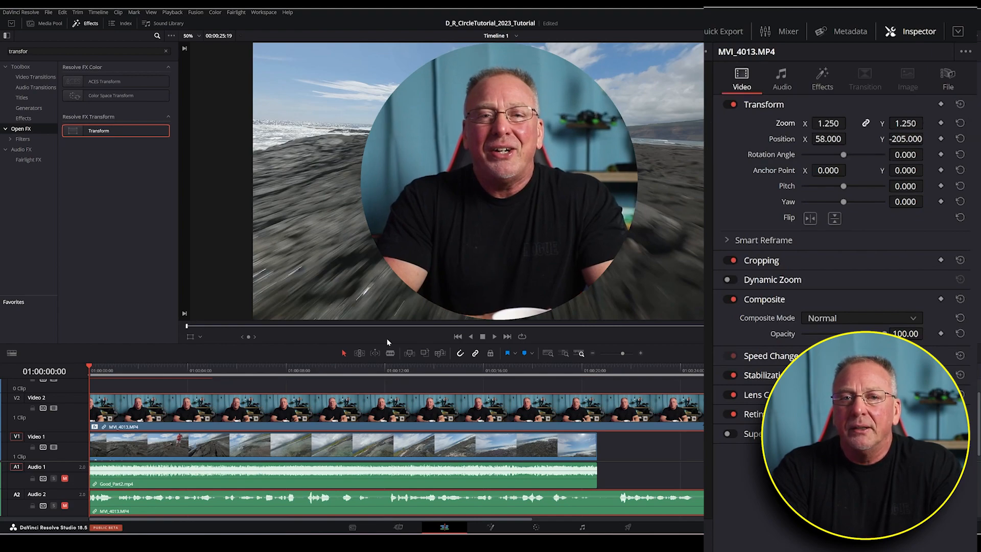
Step: Return to the Transform effect to shrink the circle into the lower-left corner
{"action": "left_click", "coordinate": [740, 78]}
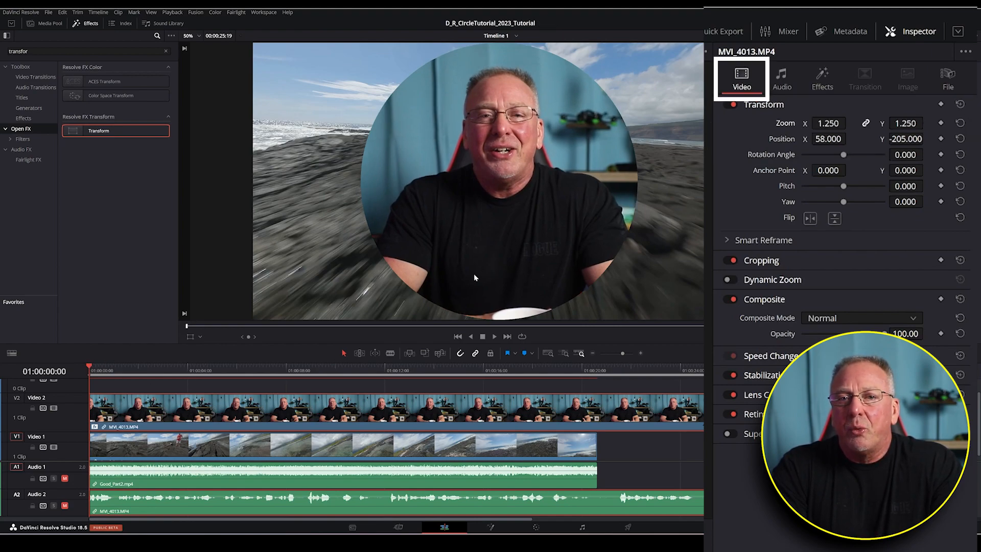
{"action": "left_click", "coordinate": [821, 79]}
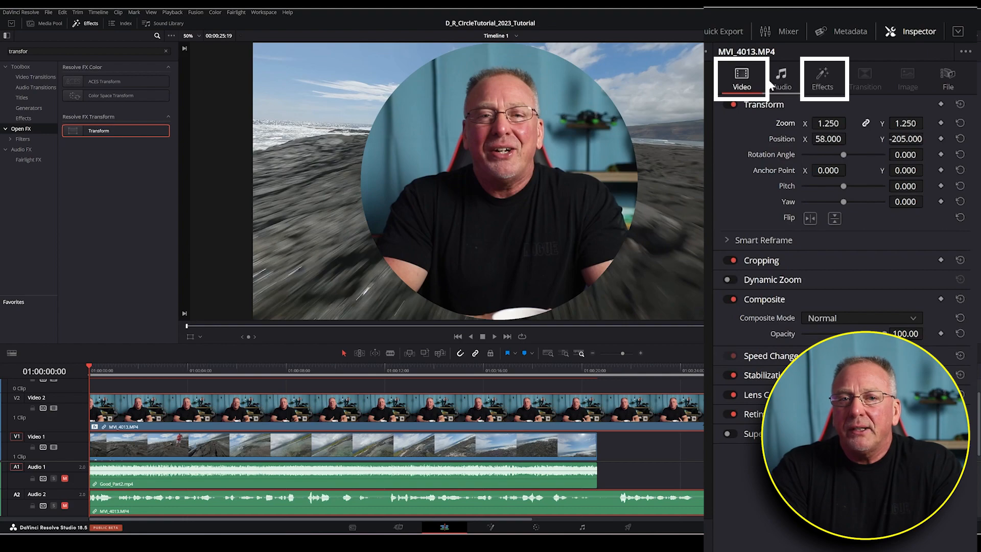
{"action": "left_click", "coordinate": [821, 79]}
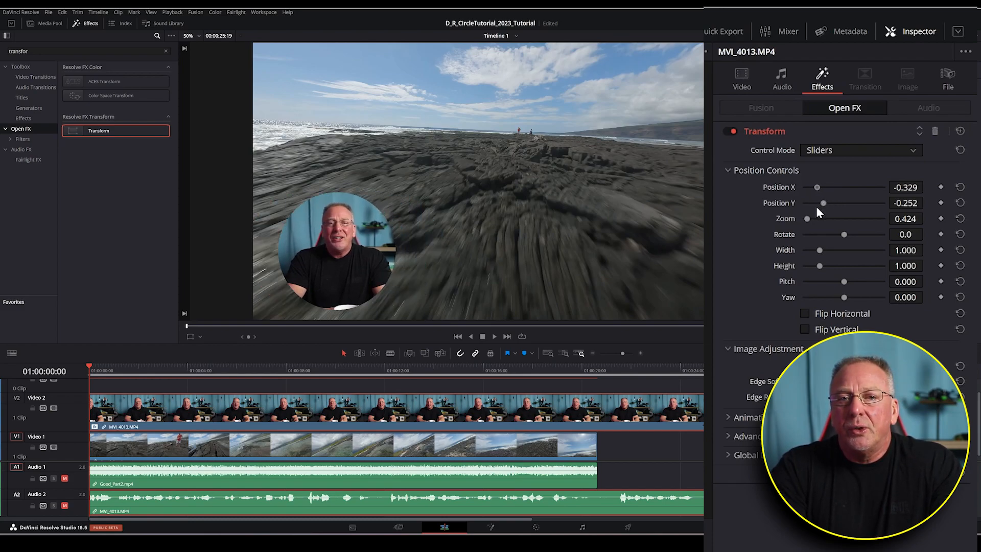
Step: Create a new Fusion composition clip named Outline1 in the media pool
{"action": "left_click", "coordinate": [82, 25]}
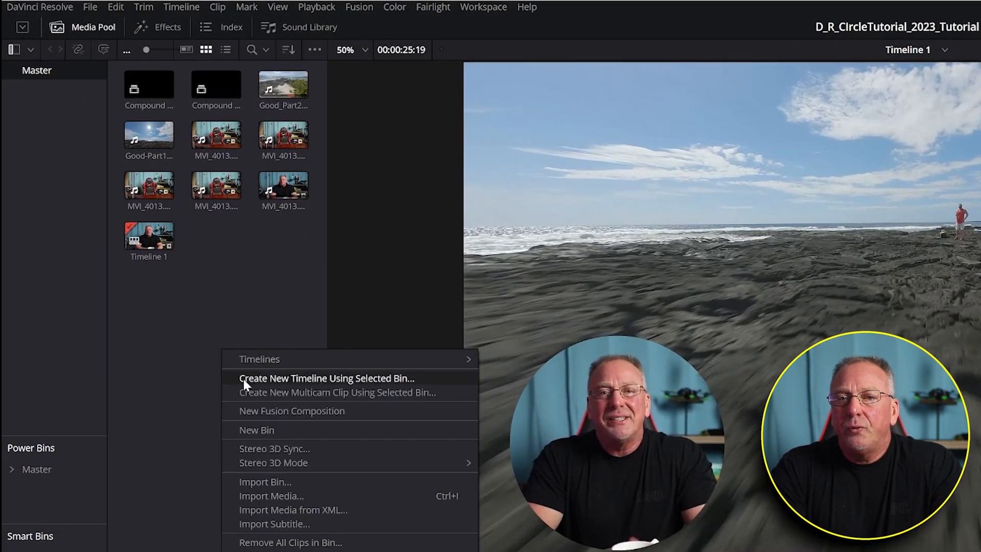
{"action": "left_click", "coordinate": [291, 411]}
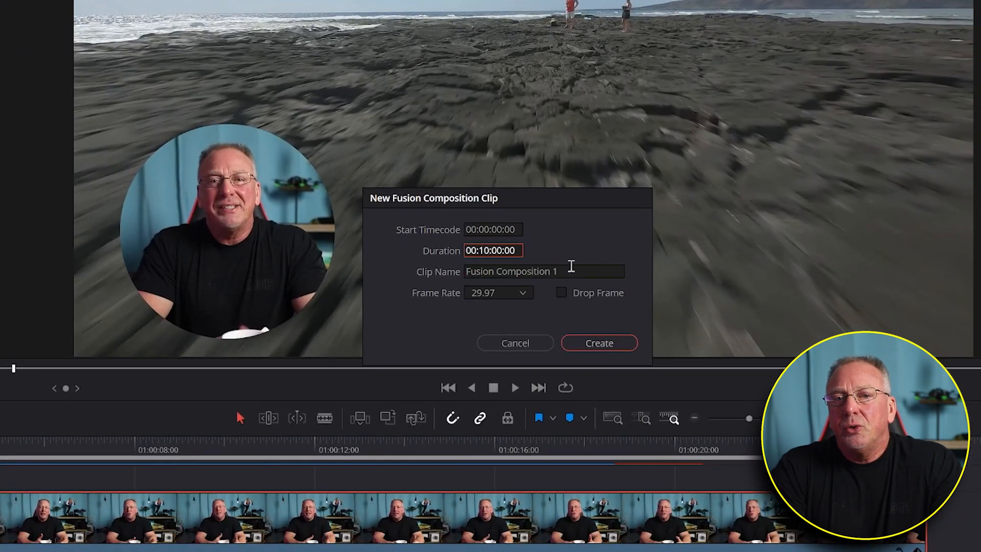
{"action": "type", "text": "Outline1"}
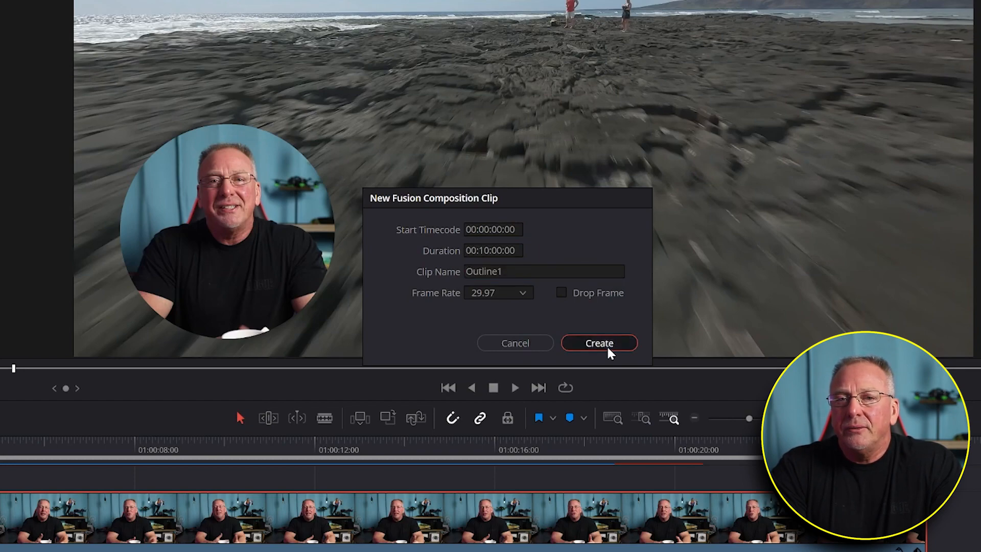
{"action": "left_click", "coordinate": [599, 344]}
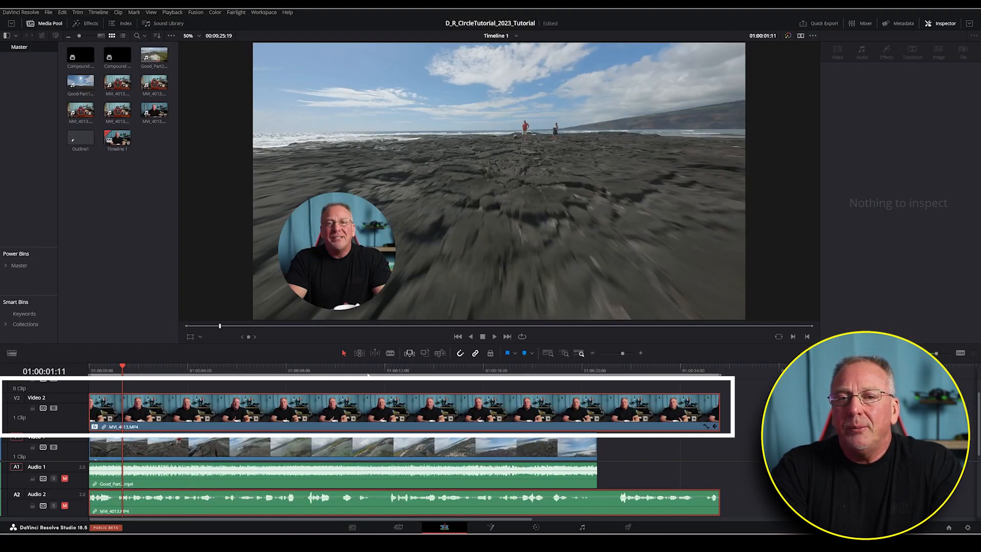
{"action": "key", "text": "shift+a"}
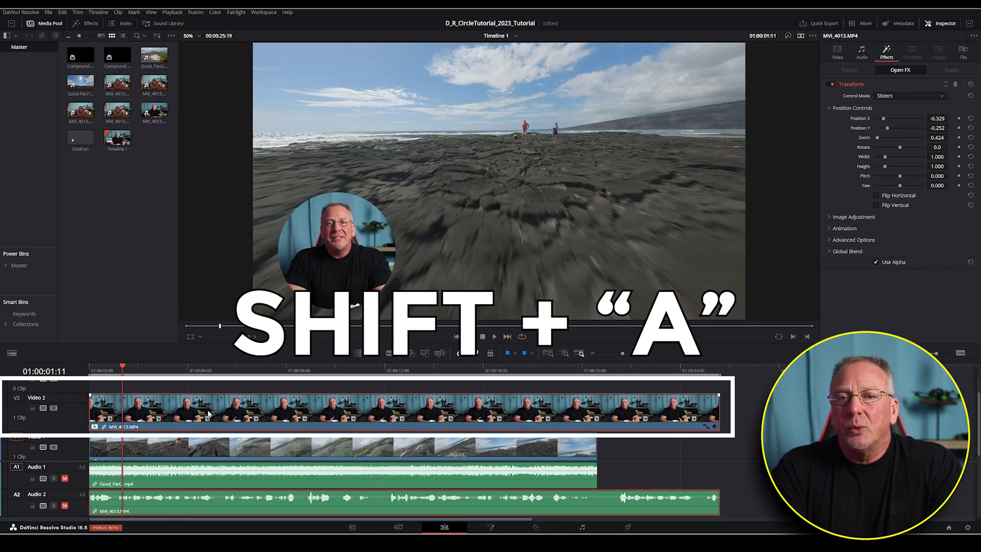
{"action": "key", "text": "shift+a"}
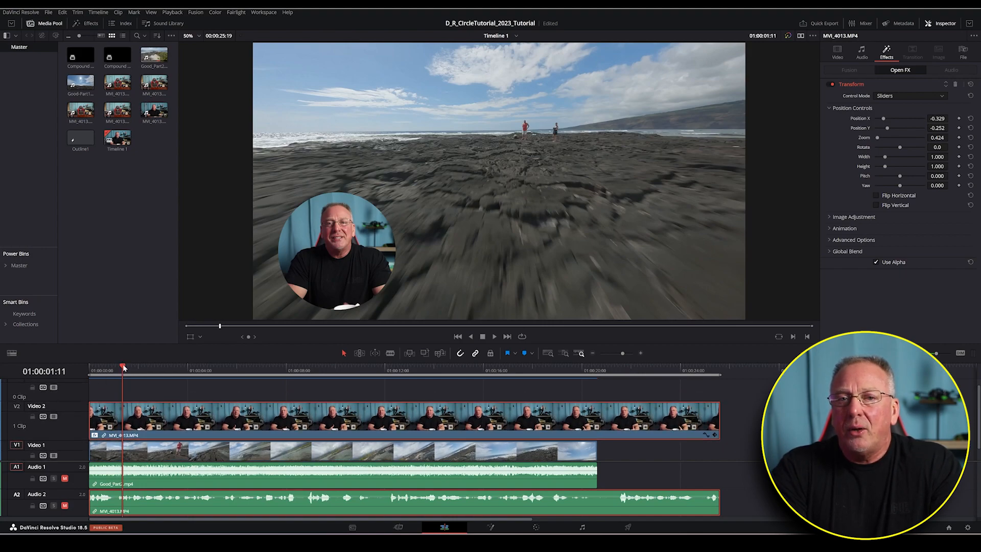
Step: Drop Outline1 onto the viewer's Place on Top to add it above all tracks
{"action": "left_click", "coordinate": [80, 138]}
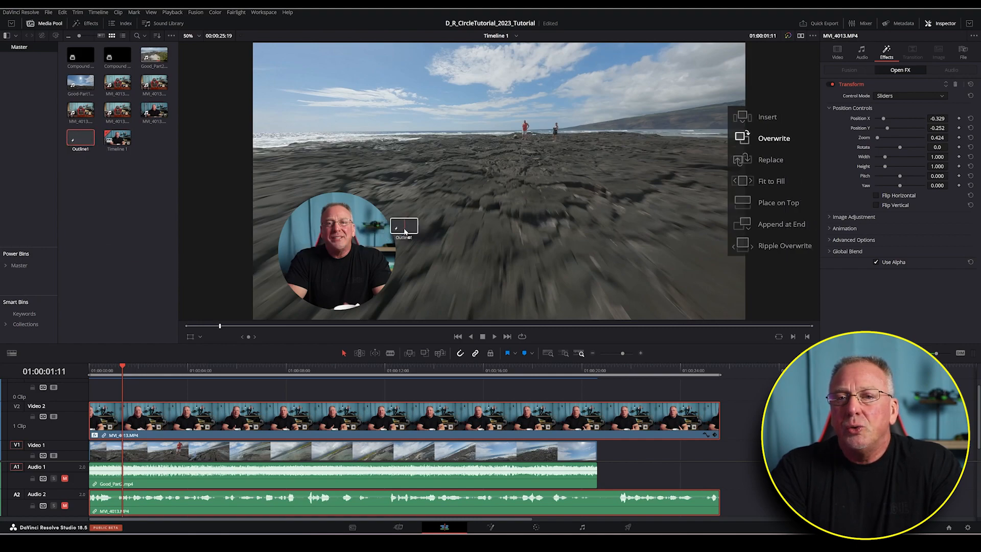
{"action": "mouse_move", "coordinate": [775, 202]}
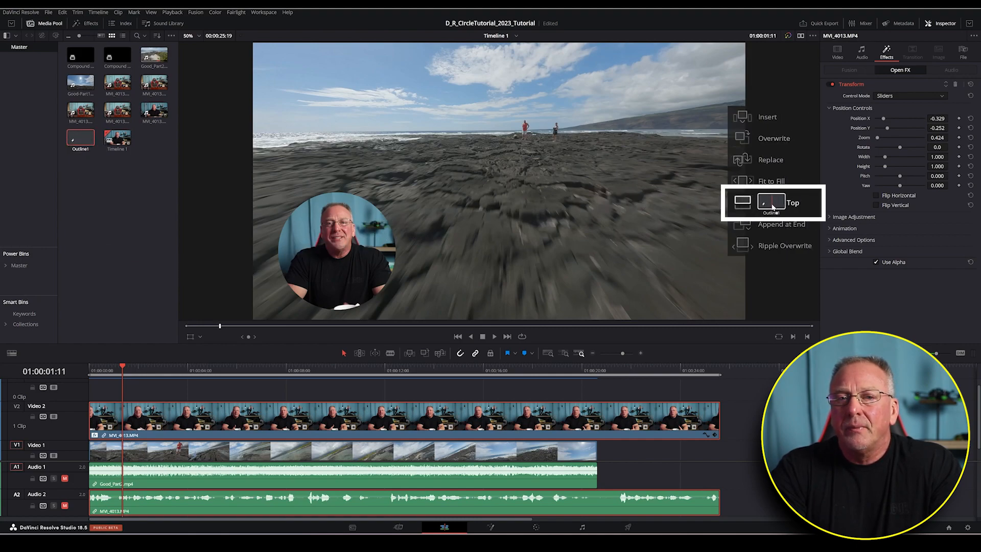
{"action": "left_click", "coordinate": [773, 202]}
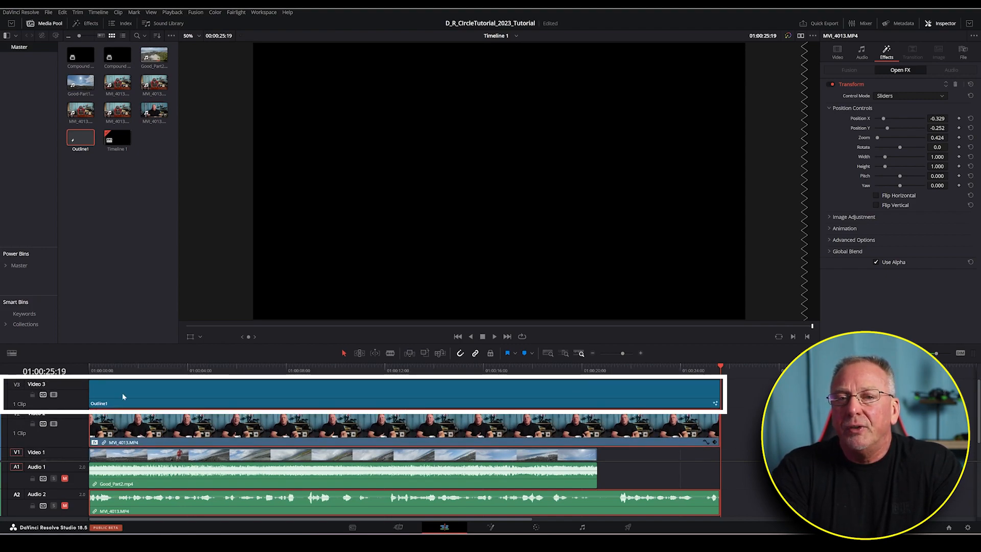
{"action": "mouse_move", "coordinate": [238, 365]}
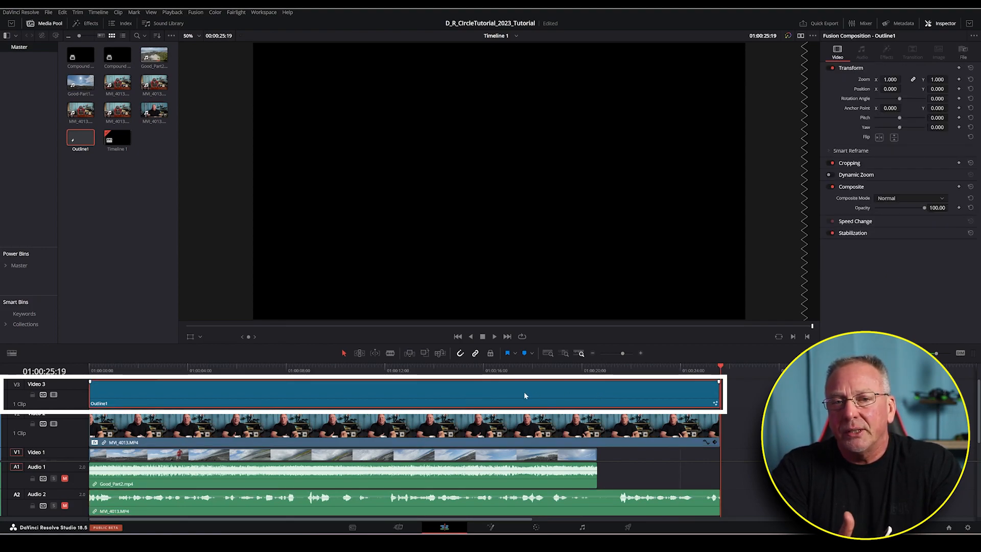
{"action": "mouse_move", "coordinate": [701, 382]}
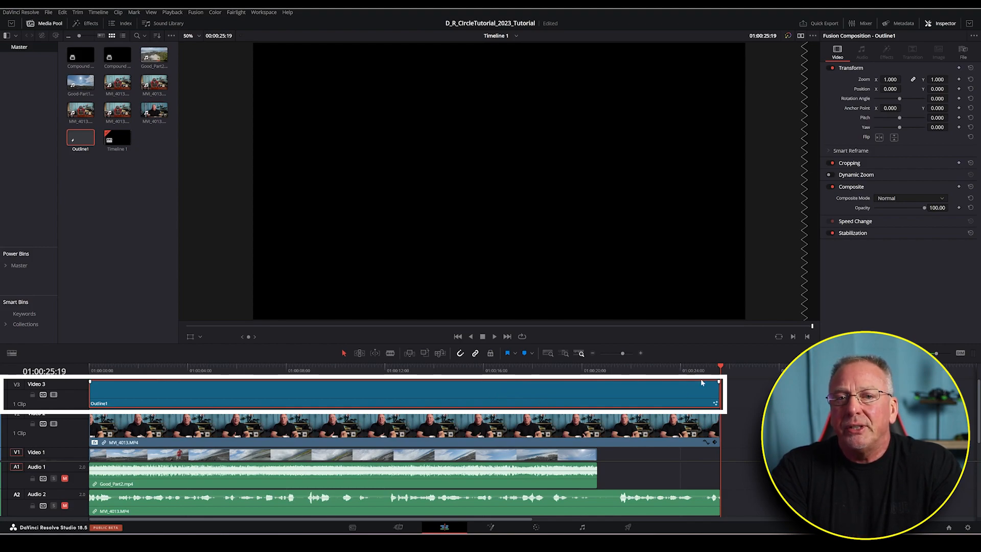
Step: Move the playhead to about 14 s and open the Outline1 clip in the Fusion page
{"action": "left_click", "coordinate": [441, 370]}
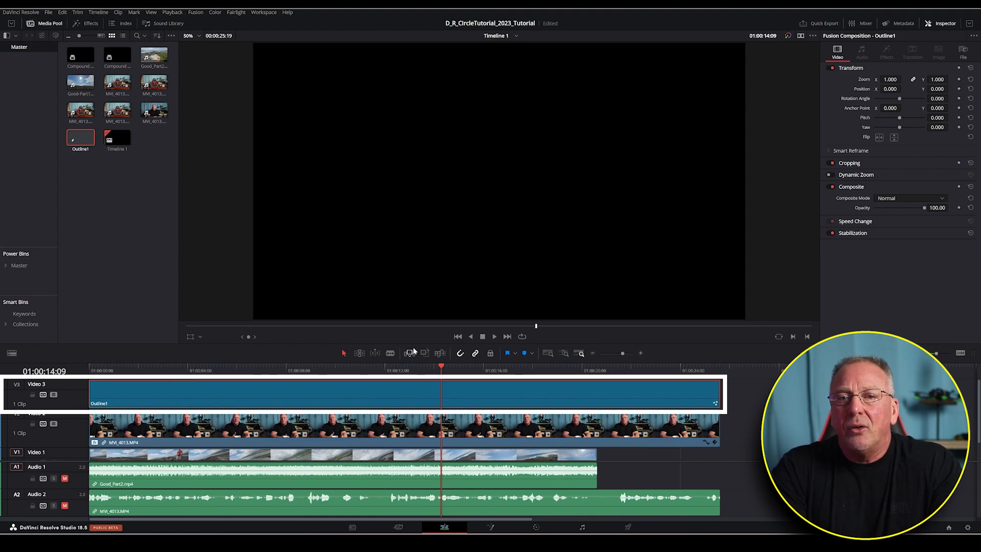
{"action": "mouse_move", "coordinate": [372, 392]}
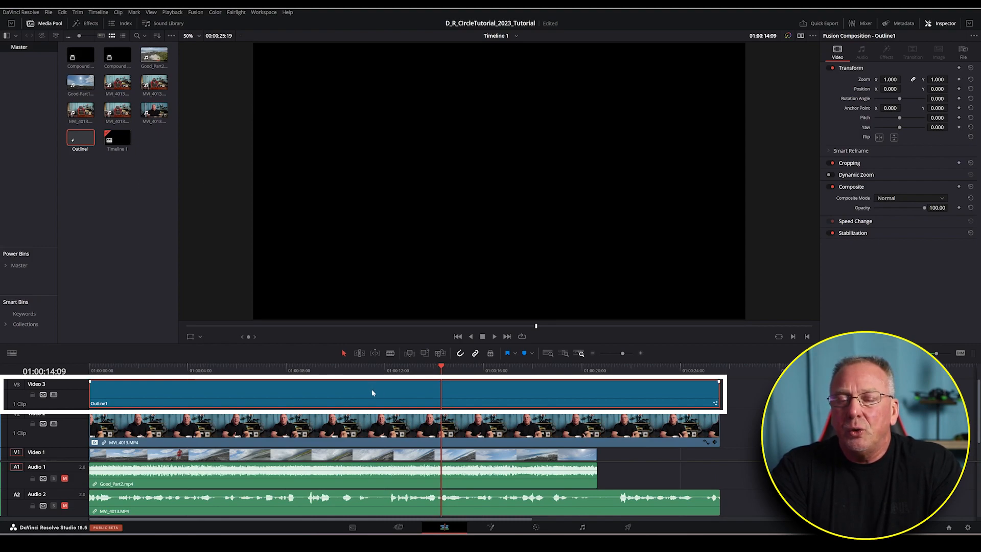
{"action": "right_click", "coordinate": [372, 392]}
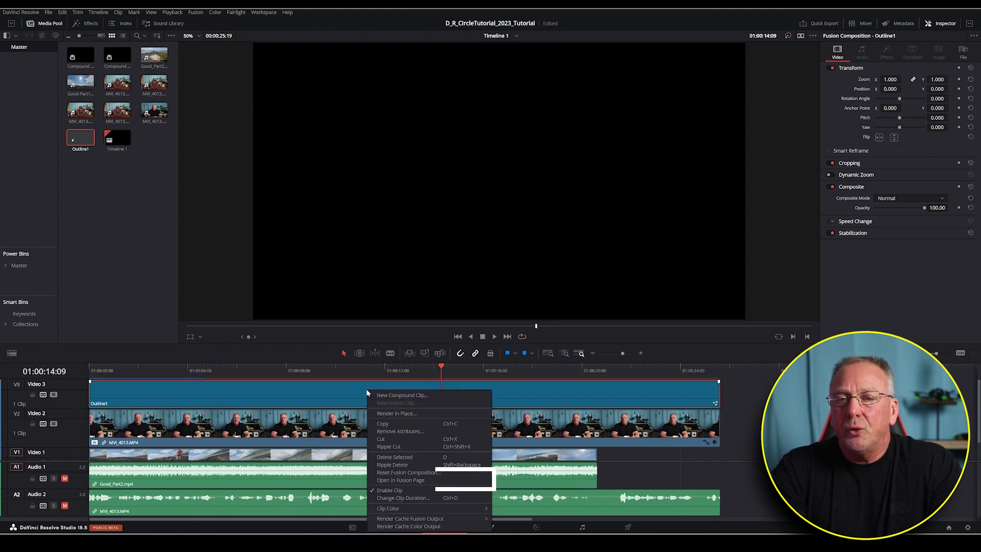
{"action": "left_click", "coordinate": [399, 480]}
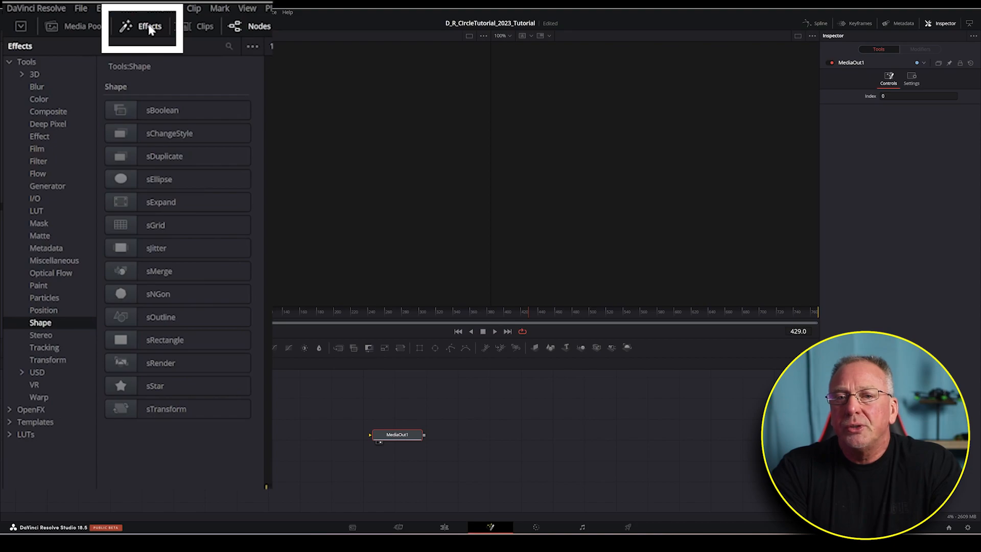
{"action": "mouse_move", "coordinate": [34, 272]}
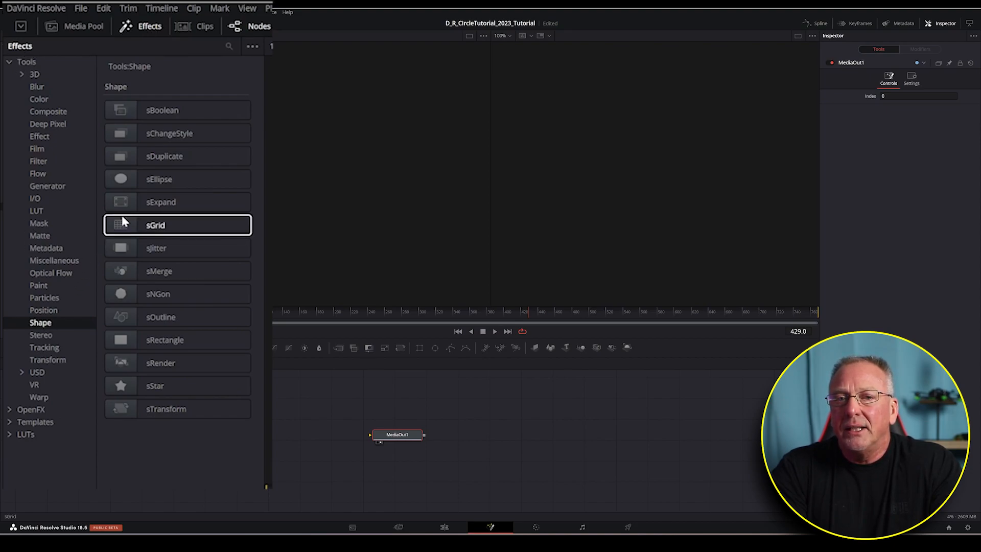
Step: Add sEllipse and sRender shape nodes and select sRender1 for linking to MediaOut1
{"action": "double_click", "coordinate": [159, 179]}
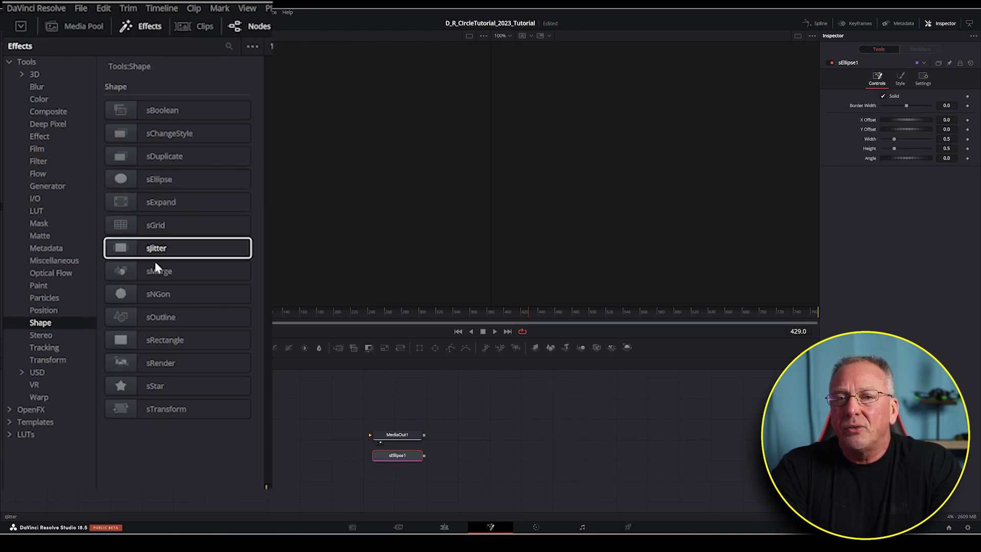
{"action": "double_click", "coordinate": [160, 361]}
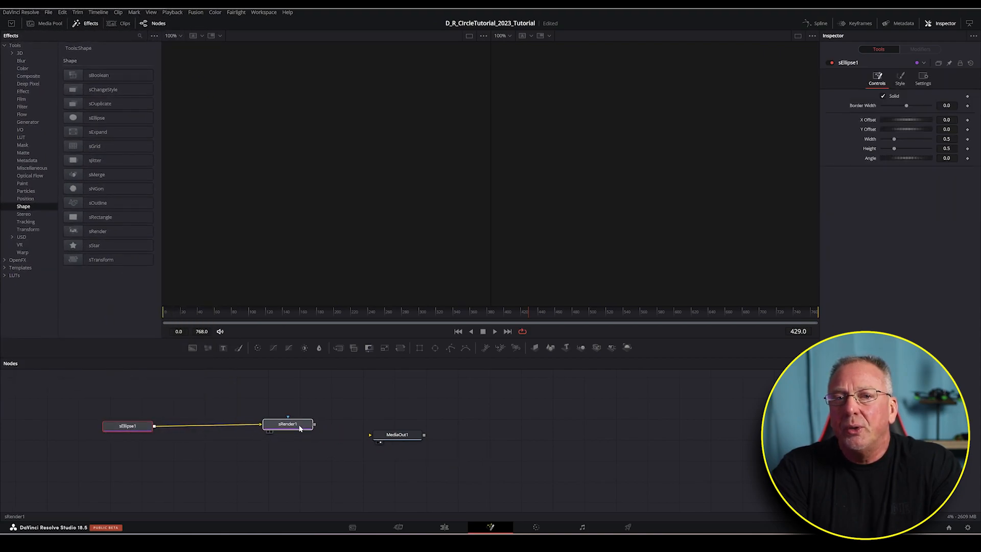
{"action": "left_click", "coordinate": [288, 424]}
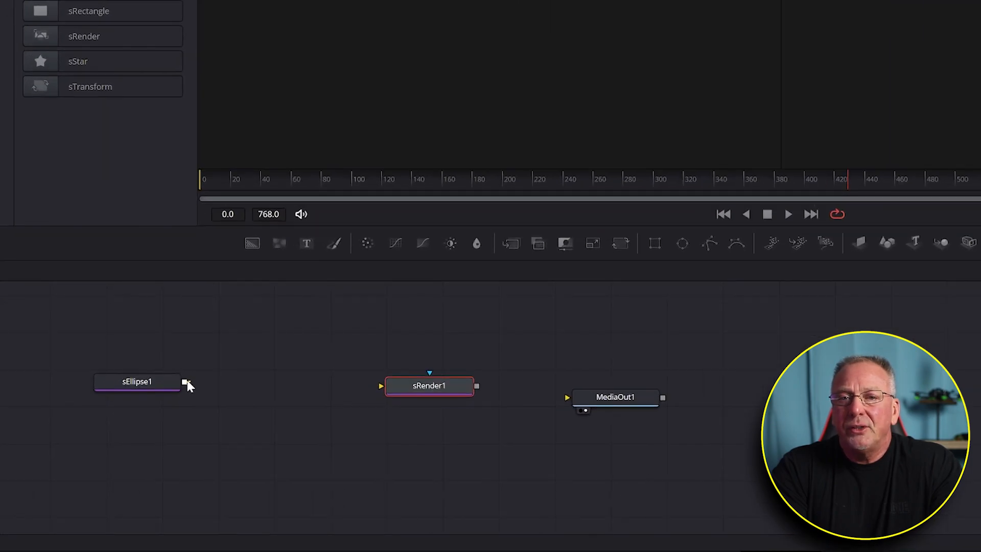
{"action": "mouse_move", "coordinate": [185, 383]}
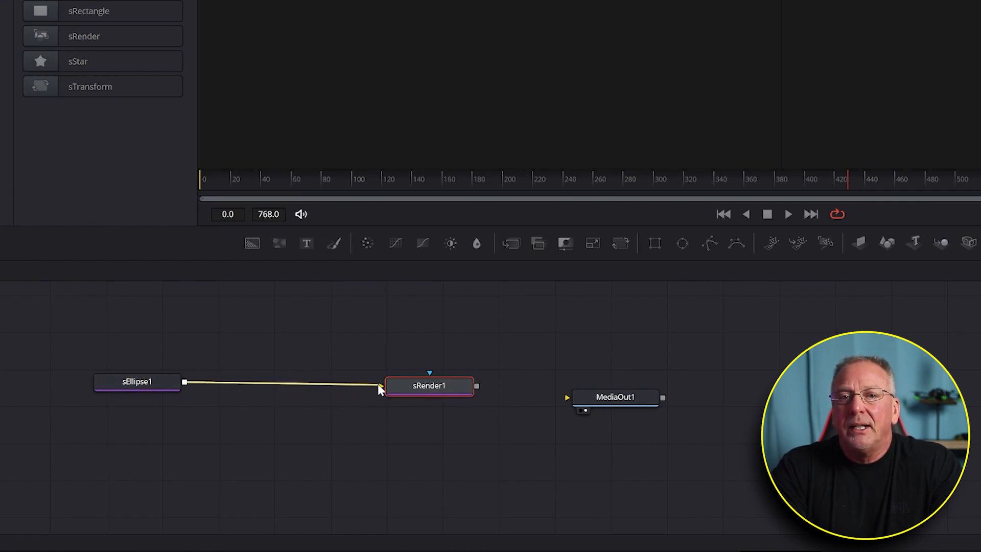
{"action": "mouse_move", "coordinate": [477, 391]}
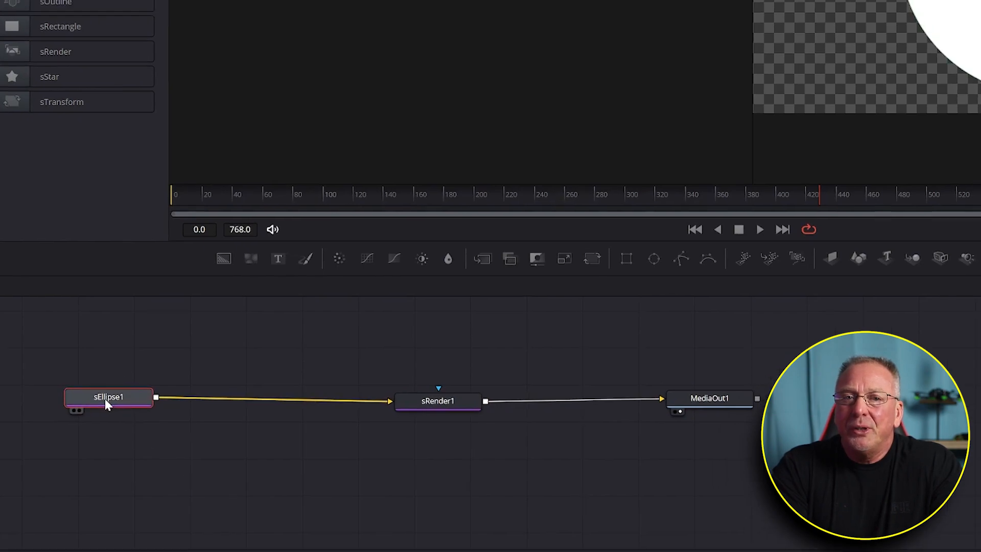
Step: Make sEllipse1 hollow with Solid off and Border Width 0.0025
{"action": "double_click", "coordinate": [108, 396]}
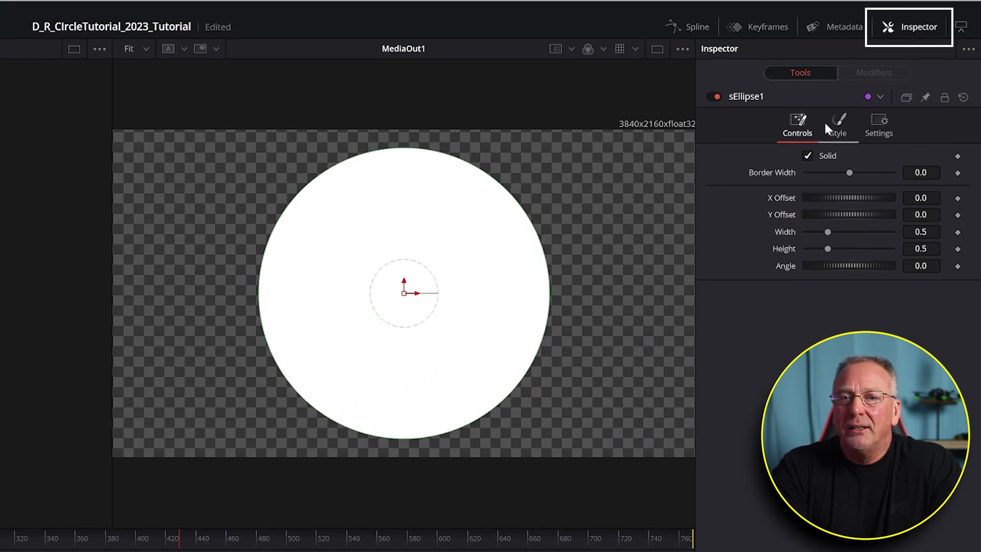
{"action": "left_click", "coordinate": [807, 156]}
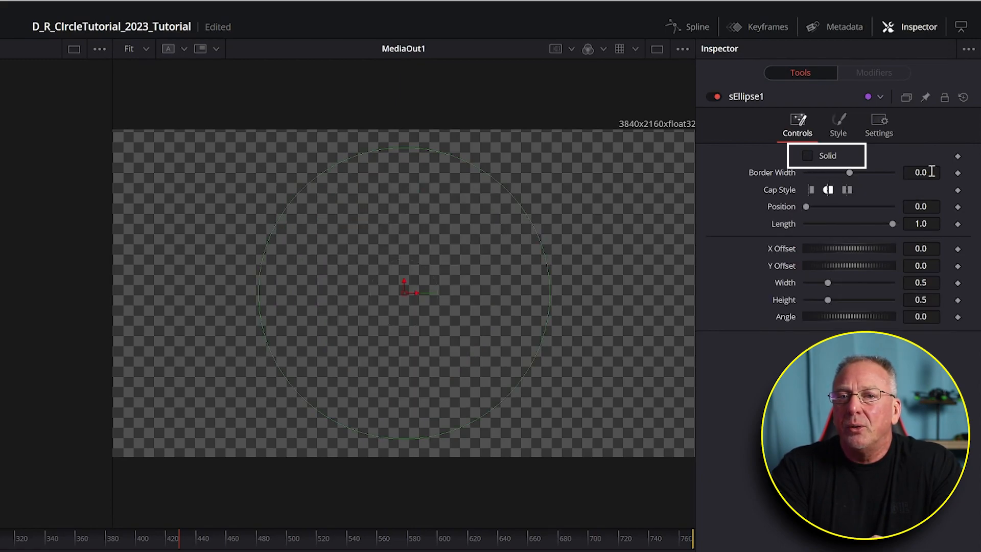
{"action": "left_click", "coordinate": [920, 172]}
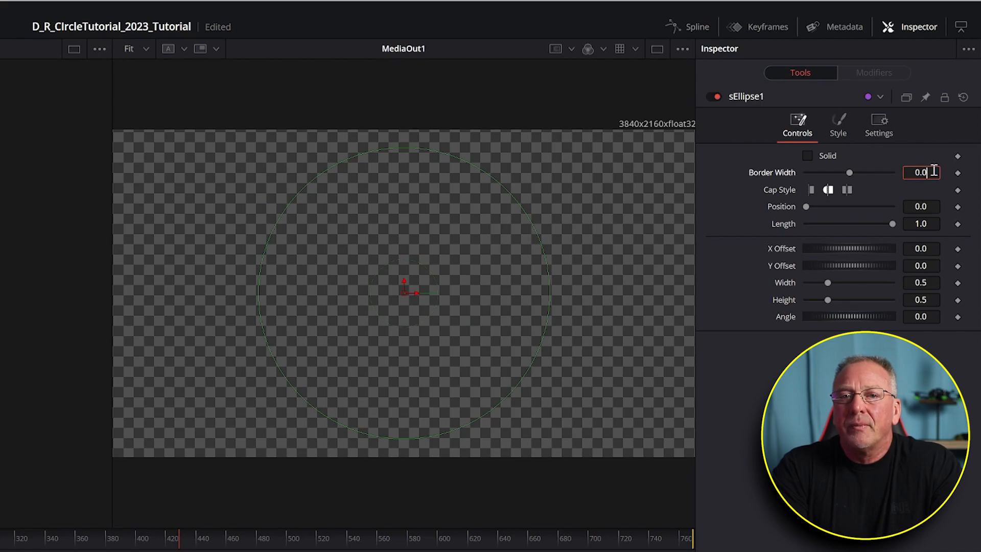
{"action": "type", "text": "0.0025"}
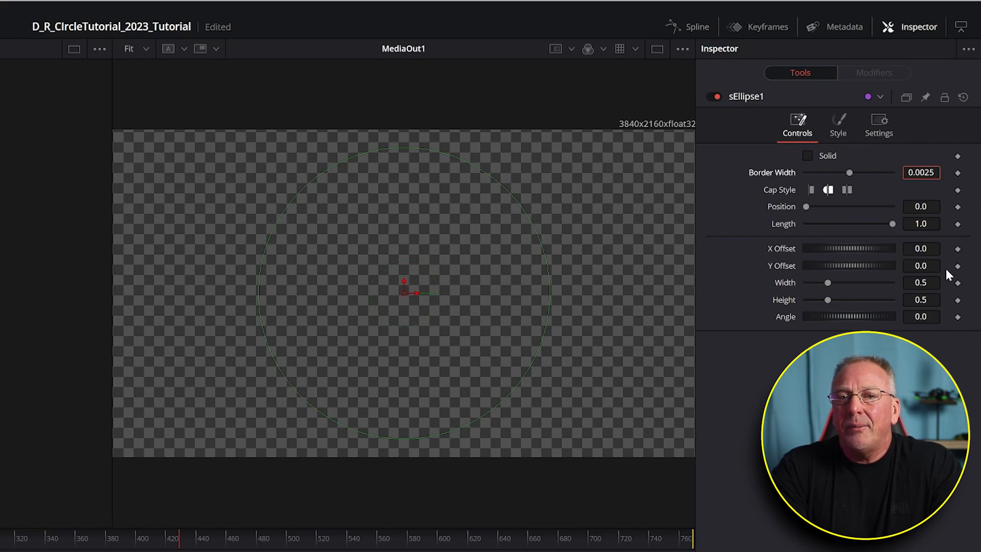
Step: Set the ellipse outline colour to white on the Style tab
{"action": "left_click", "coordinate": [838, 125]}
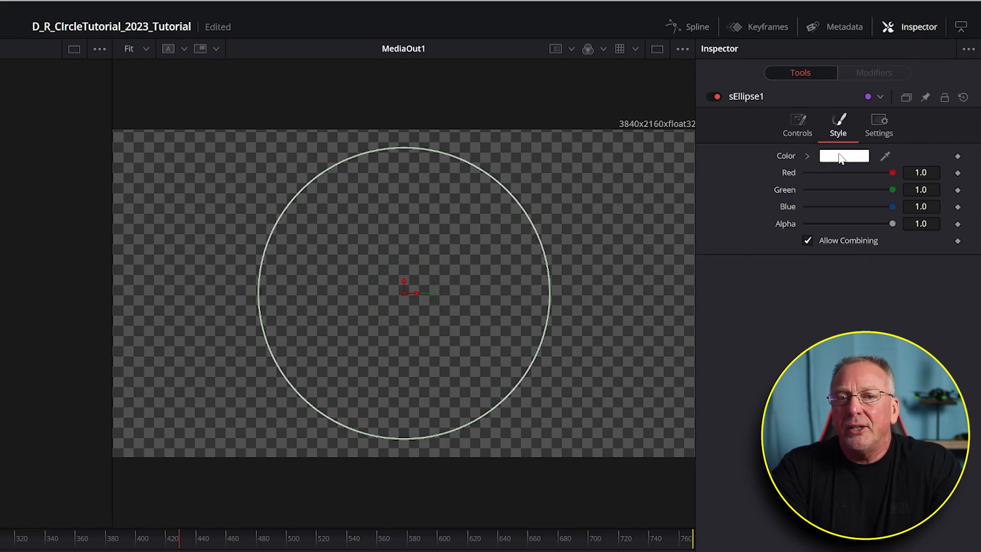
{"action": "left_click", "coordinate": [843, 155]}
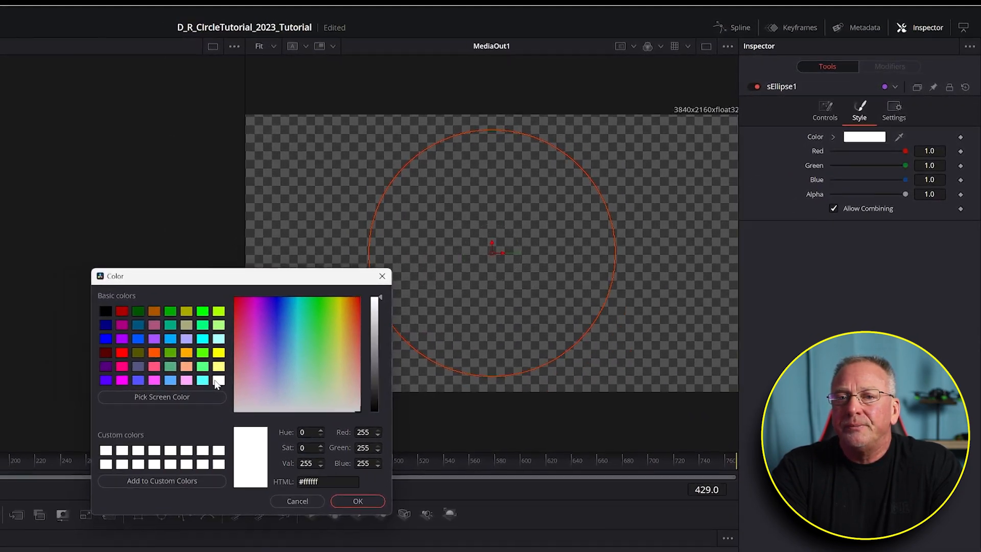
{"action": "left_click", "coordinate": [357, 500]}
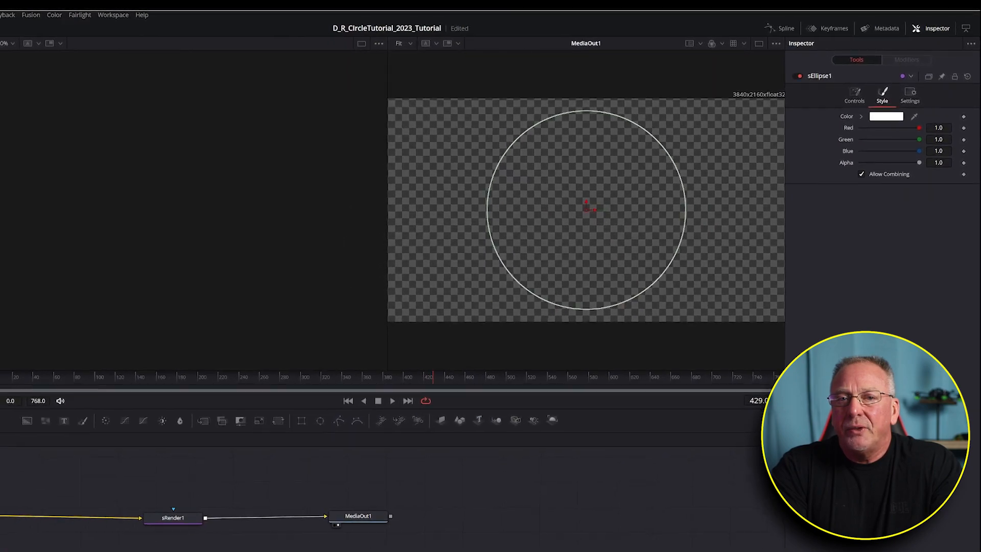
Step: Return to the Edit page timeline to adjust Outline1's zoom and position
{"action": "left_click", "coordinate": [442, 533]}
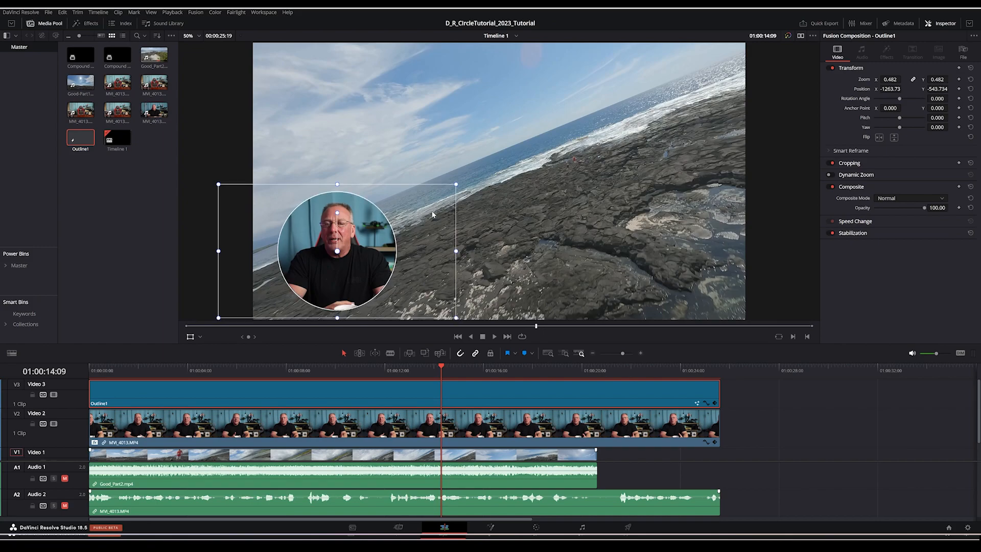
{"action": "mouse_move", "coordinate": [519, 224]}
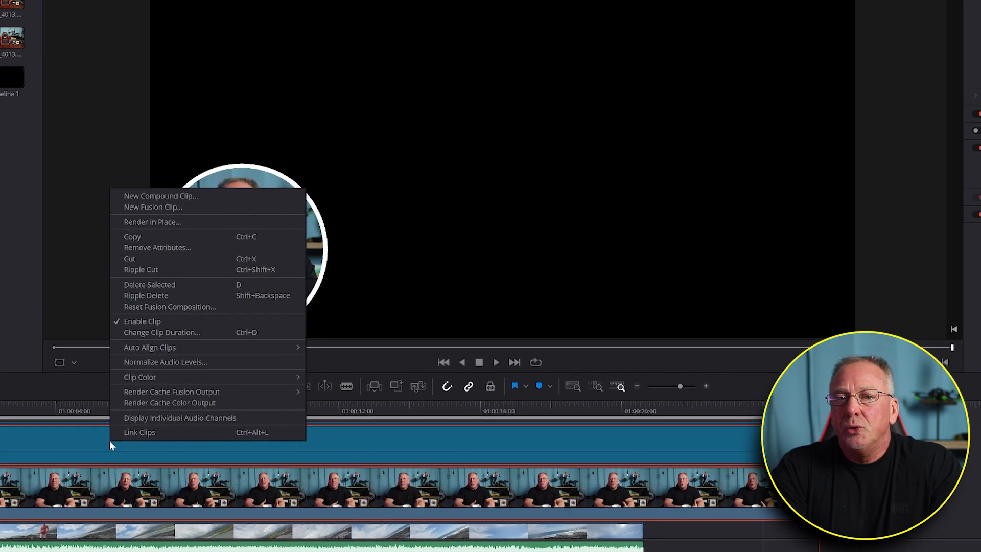
Step: Nest the V2 and V3 clips into a compound clip named Compound Clip 2
{"action": "left_click", "coordinate": [161, 196]}
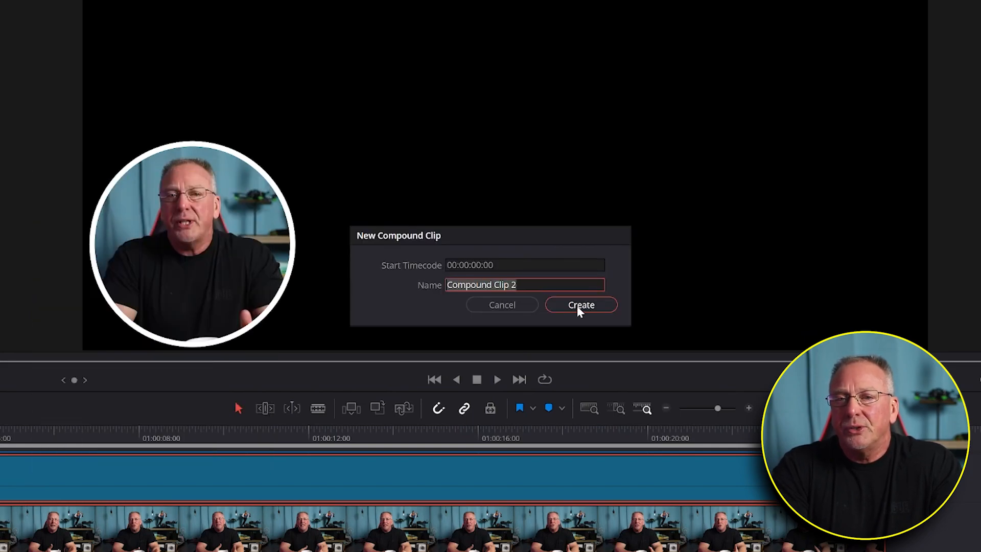
{"action": "left_click", "coordinate": [580, 305]}
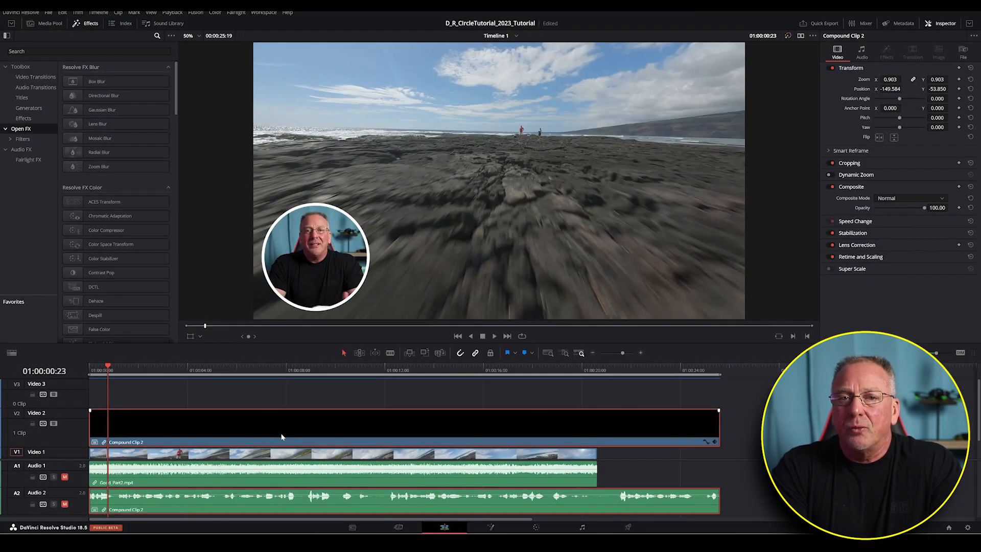
{"action": "mouse_move", "coordinate": [182, 411]}
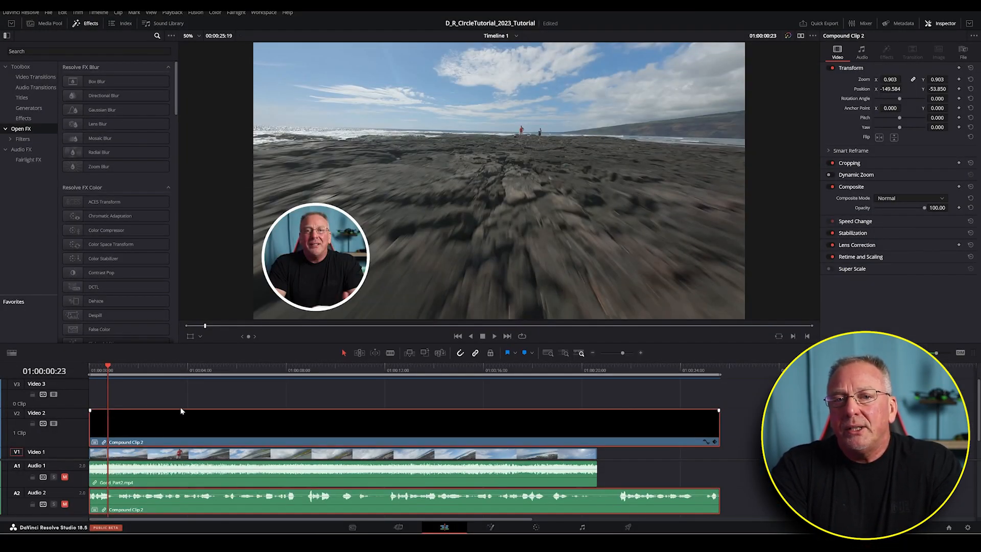
{"action": "mouse_move", "coordinate": [169, 417]}
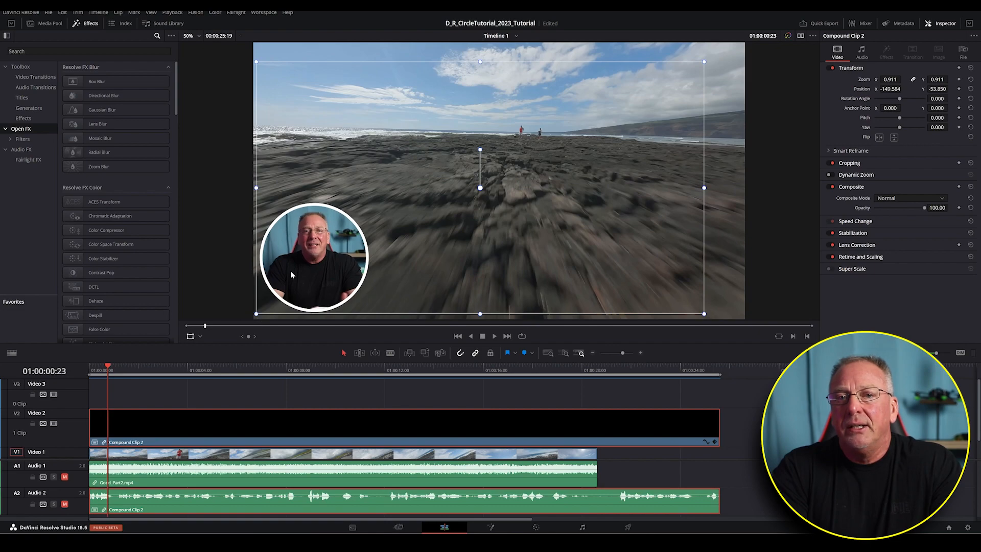
{"action": "mouse_move", "coordinate": [316, 262]}
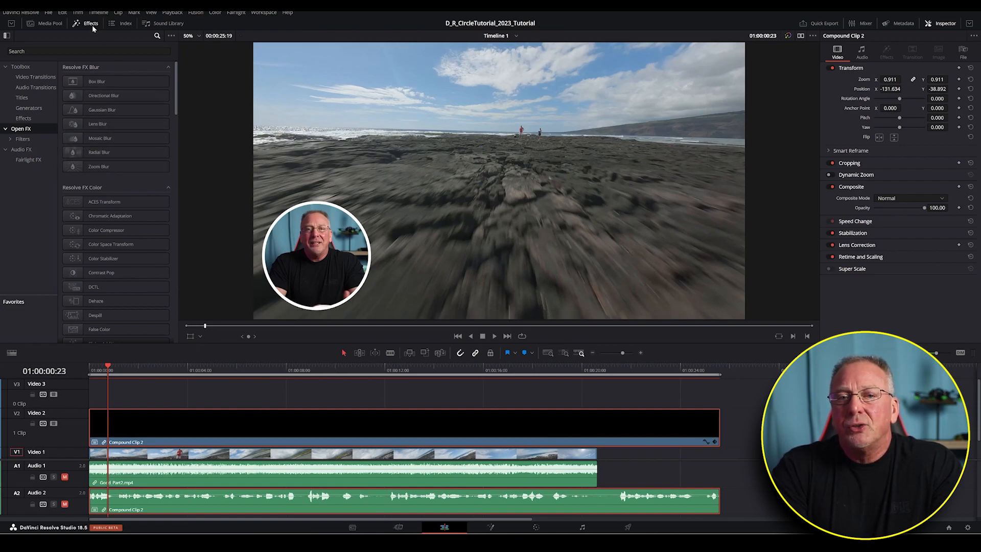
Step: Filter the Effects library with 'drop sha' to surface the Drop Shadow effect
{"action": "left_click", "coordinate": [90, 24]}
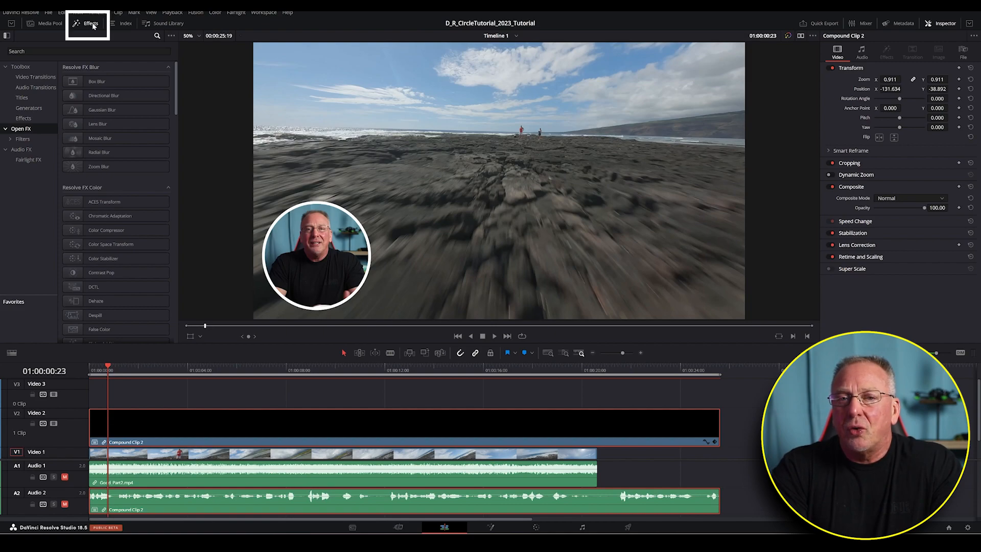
{"action": "left_click", "coordinate": [87, 51]}
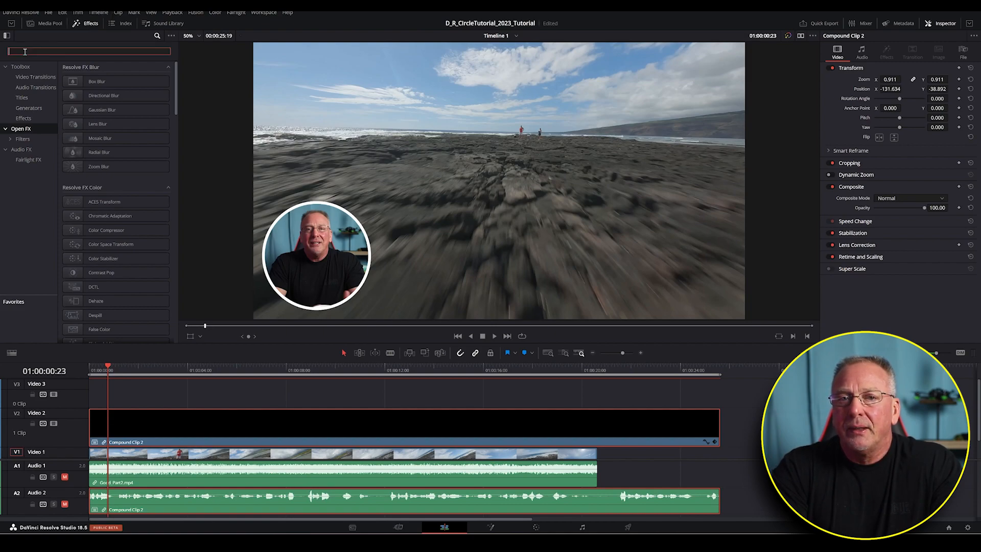
{"action": "type", "text": "drop sha"}
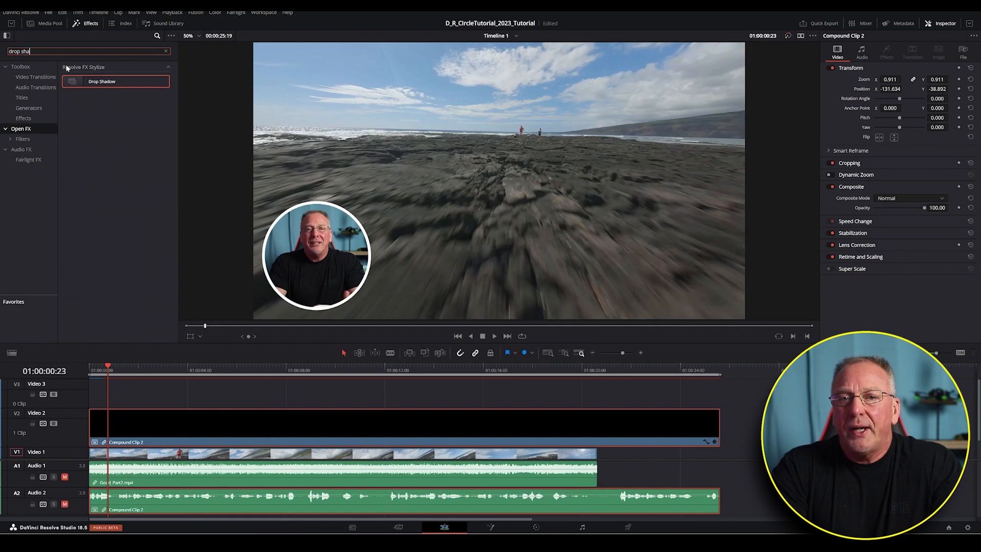